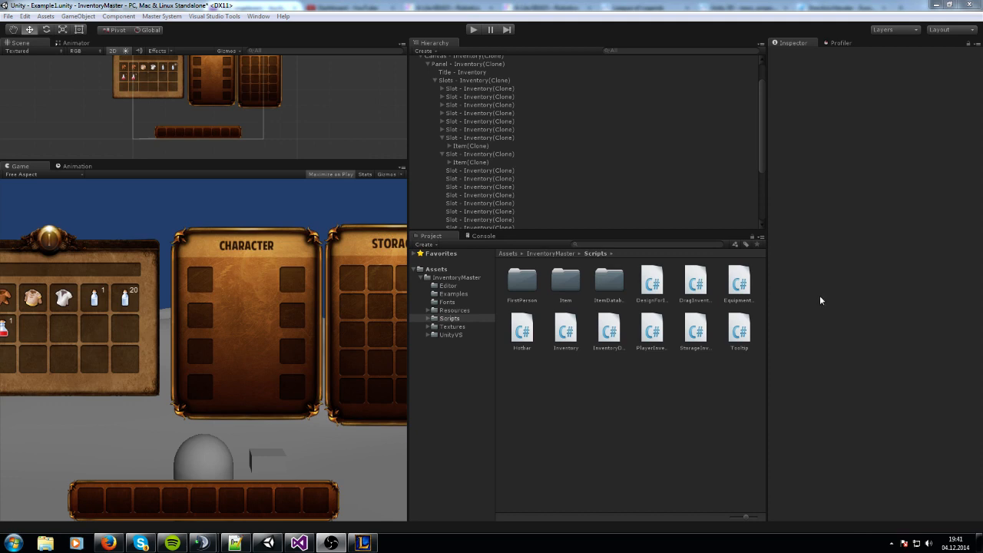
{"action": "mouse_move", "coordinate": [169, 30]}
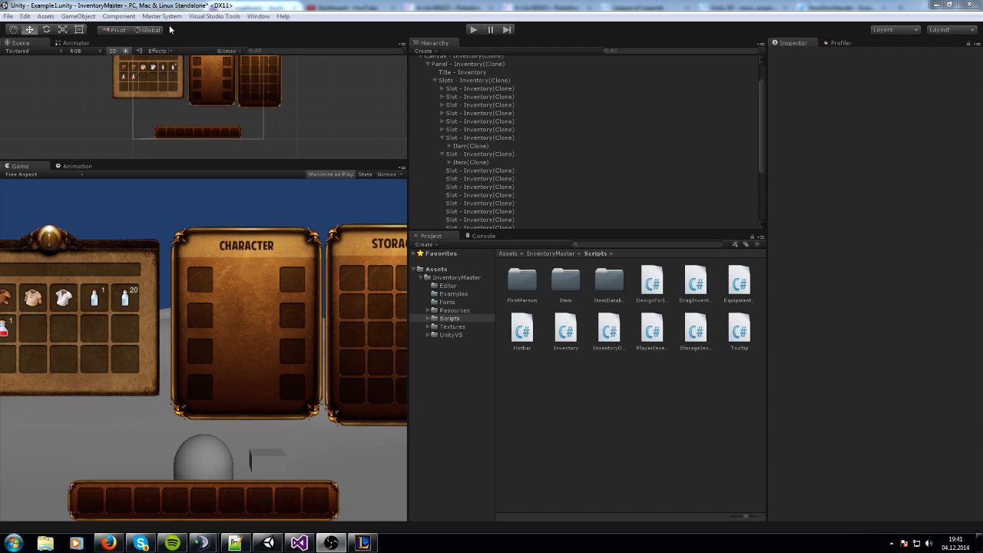
{"action": "mouse_move", "coordinate": [192, 110]}
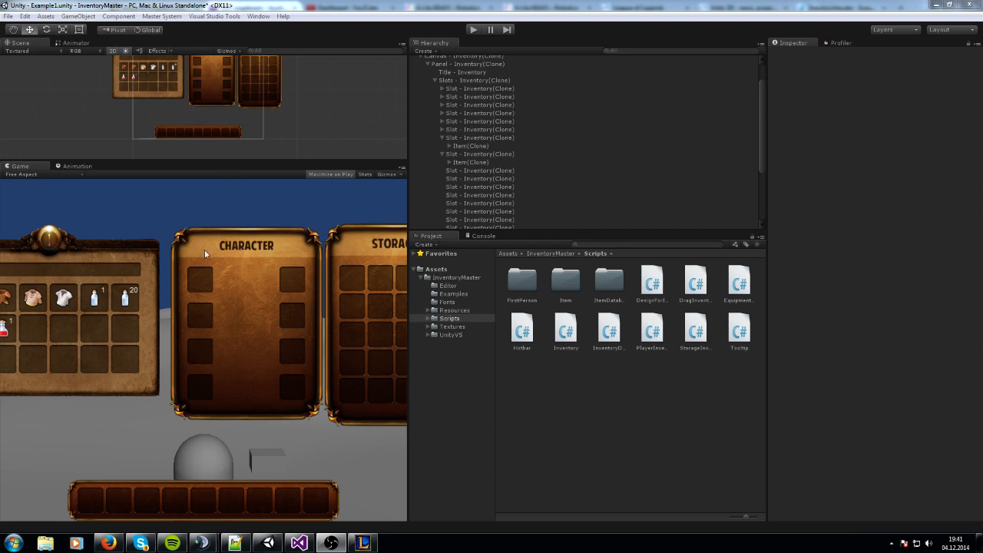
{"action": "mouse_move", "coordinate": [162, 315]}
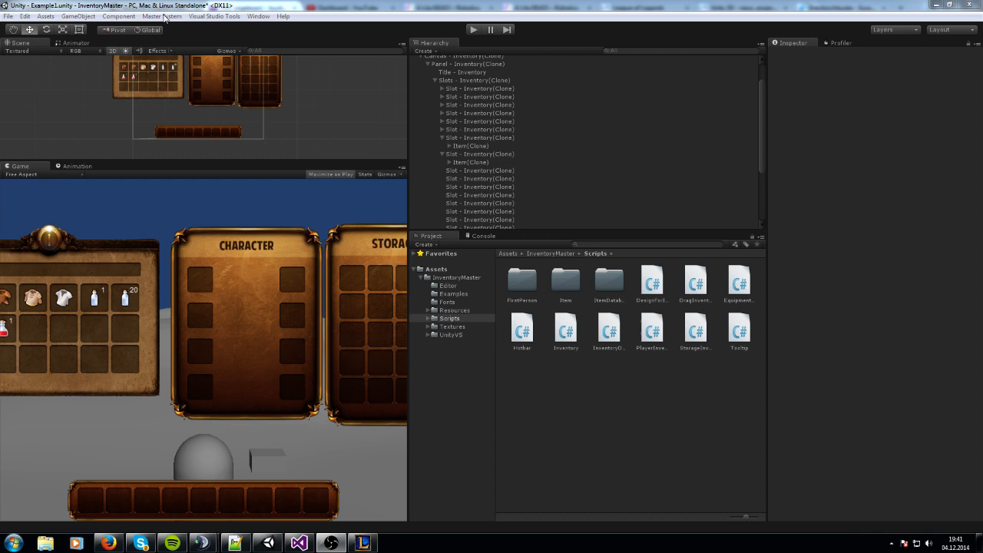
Open the Item Database editor from the Master System menu via Open Itemdatabase
{"action": "left_click", "coordinate": [161, 16]}
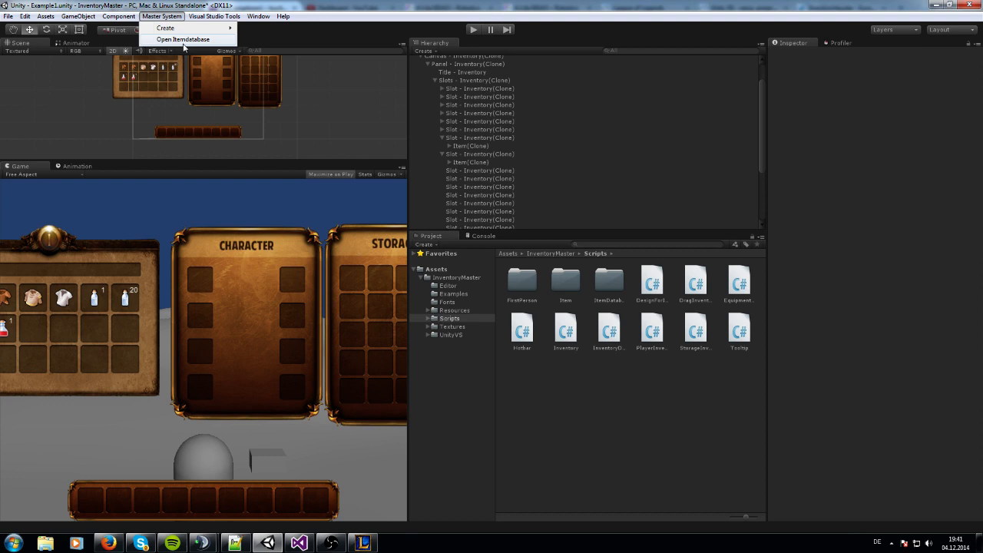
{"action": "left_click", "coordinate": [183, 39]}
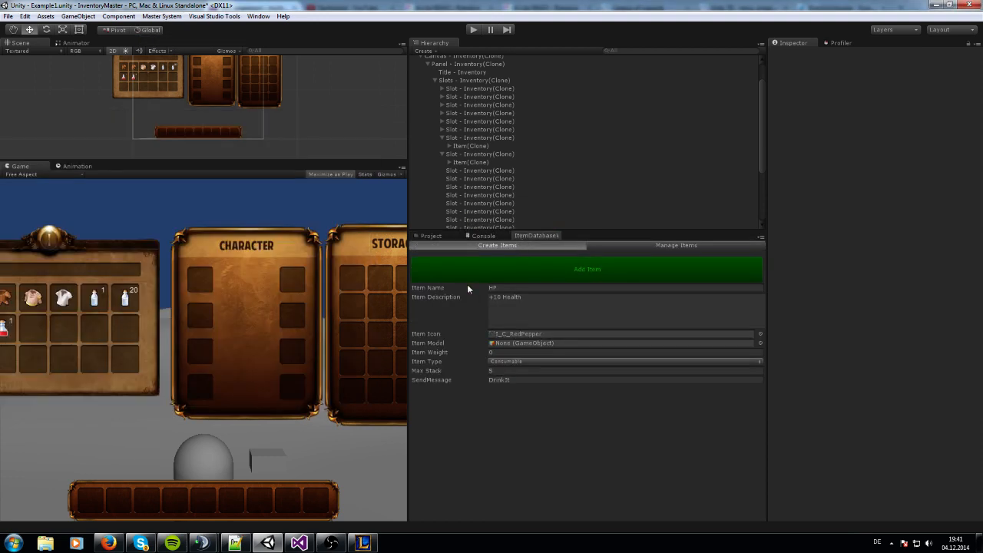
{"action": "mouse_move", "coordinate": [539, 370]}
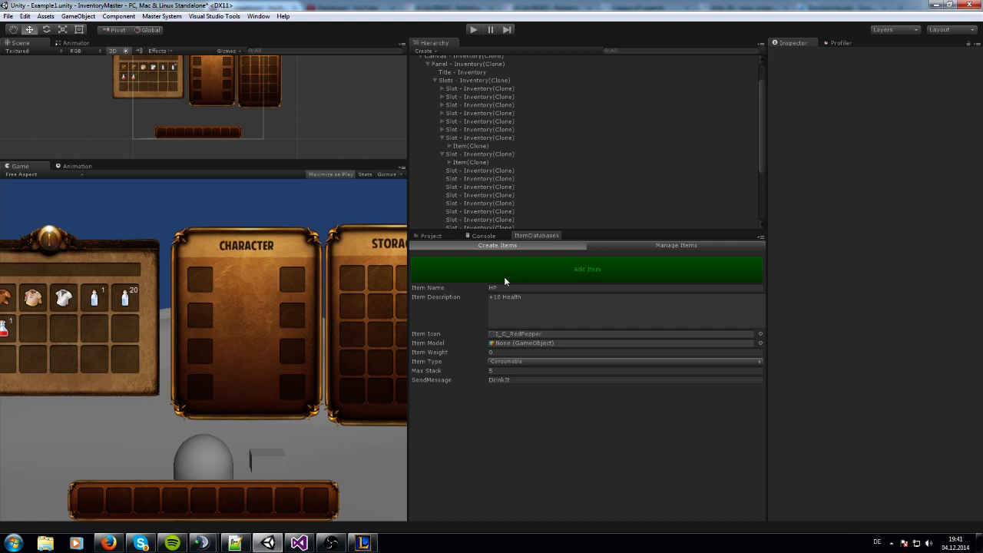
{"action": "mouse_move", "coordinate": [565, 278]}
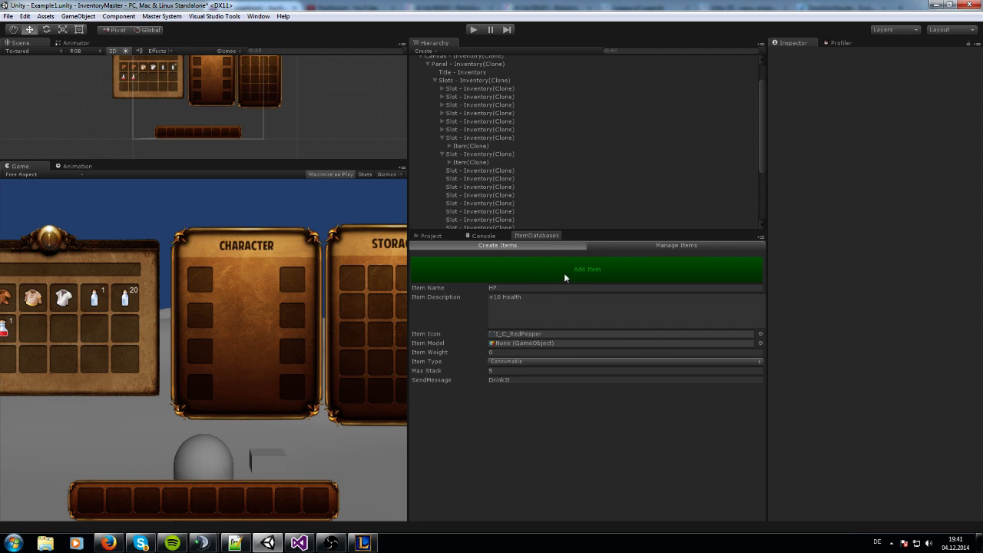
{"action": "mouse_move", "coordinate": [584, 271]}
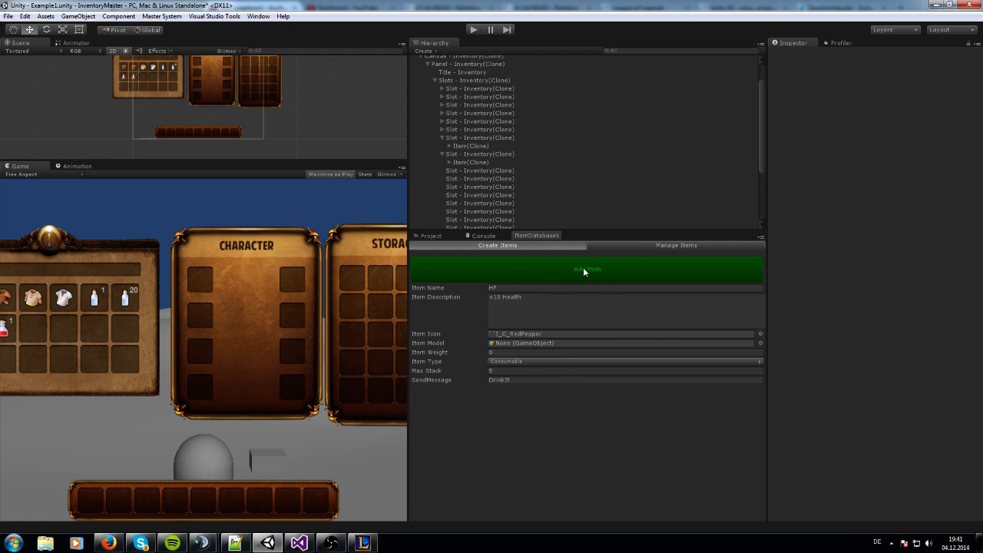
Add a new item named Apple and give it the I_C_Apple icon
{"action": "left_click", "coordinate": [587, 269]}
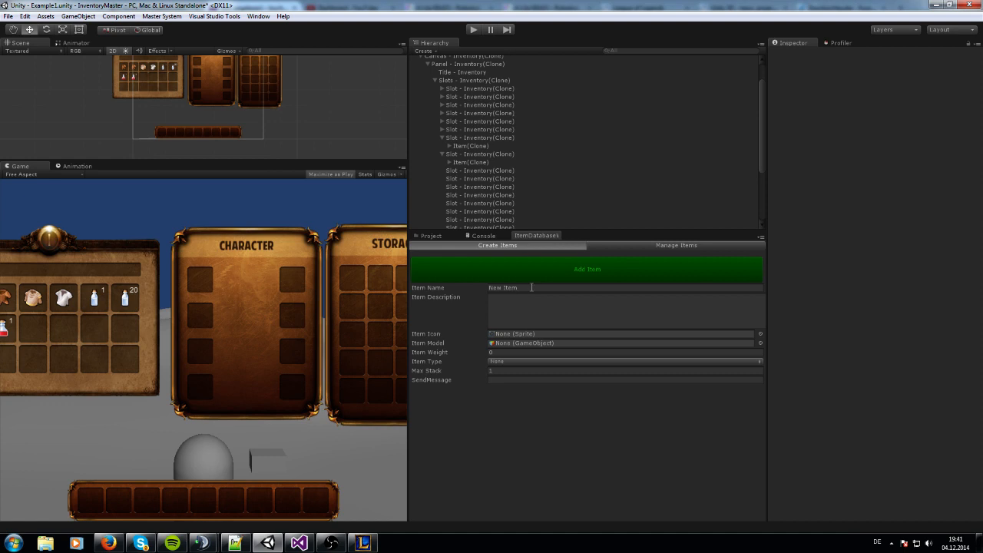
{"action": "type", "text": "A"}
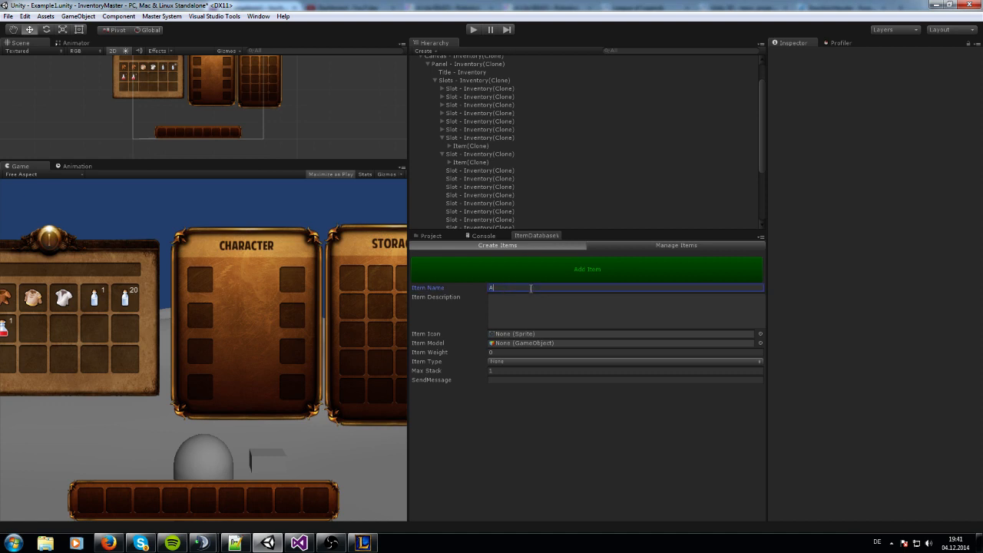
{"action": "type", "text": "pple"}
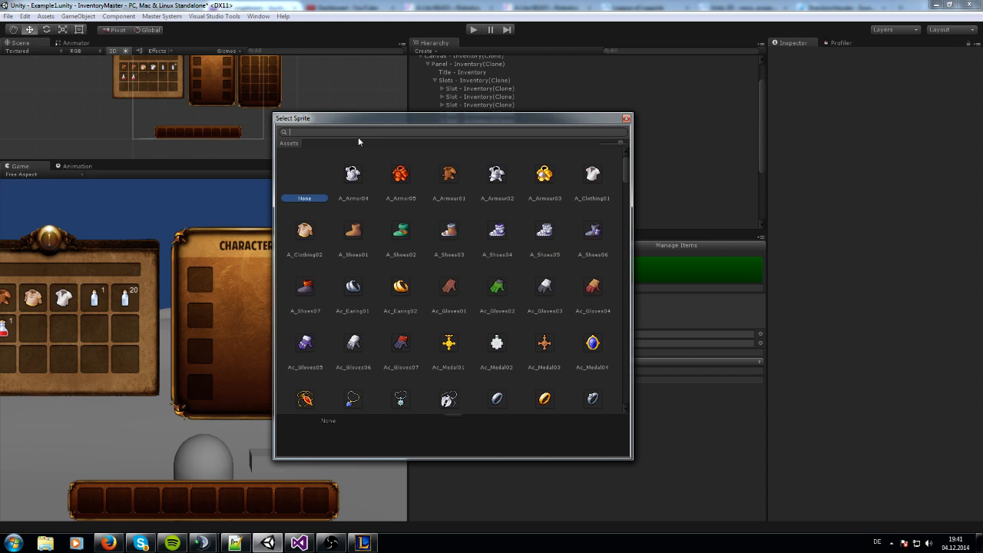
{"action": "type", "text": "apple"}
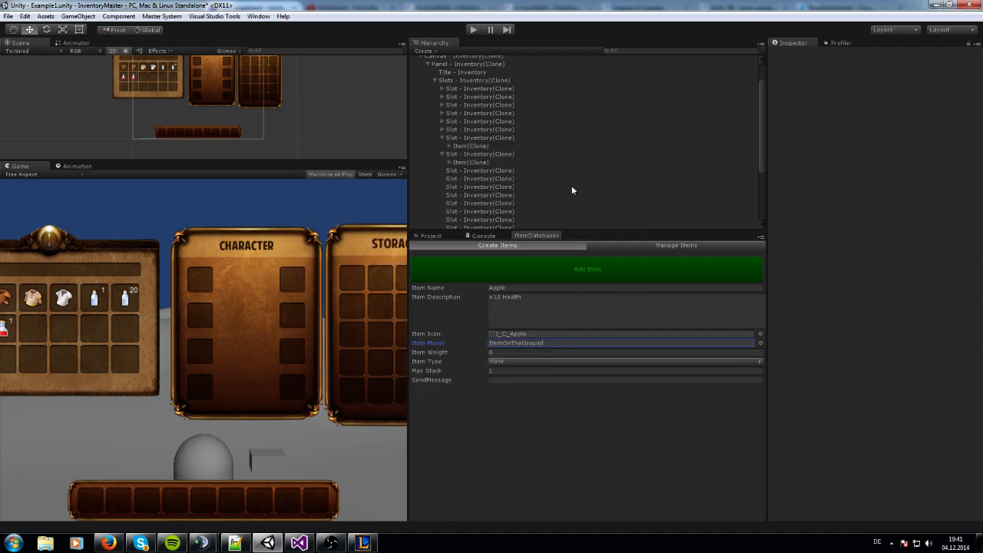
Set the Apple's weight, make it a Consumable item, and set max stack to 5
{"action": "left_click", "coordinate": [623, 352]}
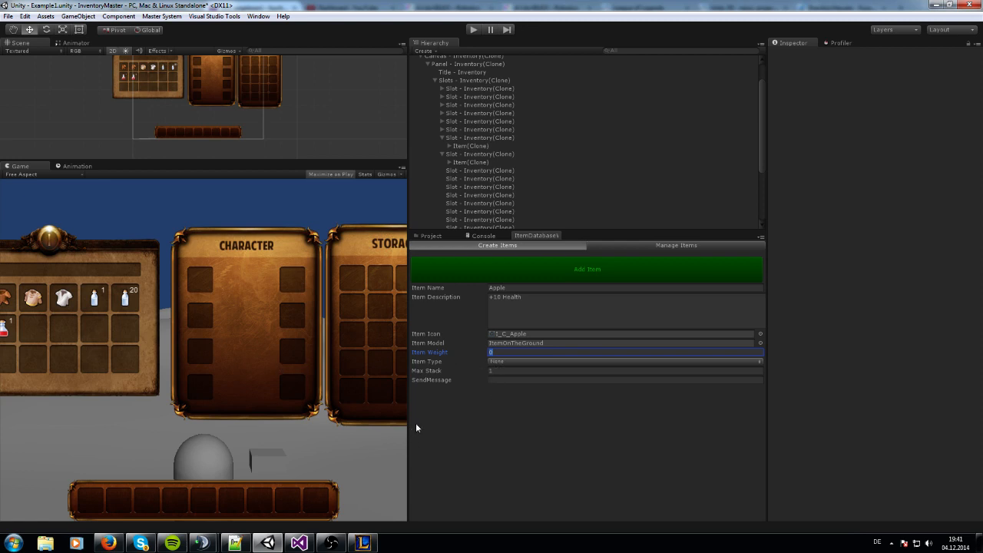
{"action": "mouse_move", "coordinate": [450, 367]}
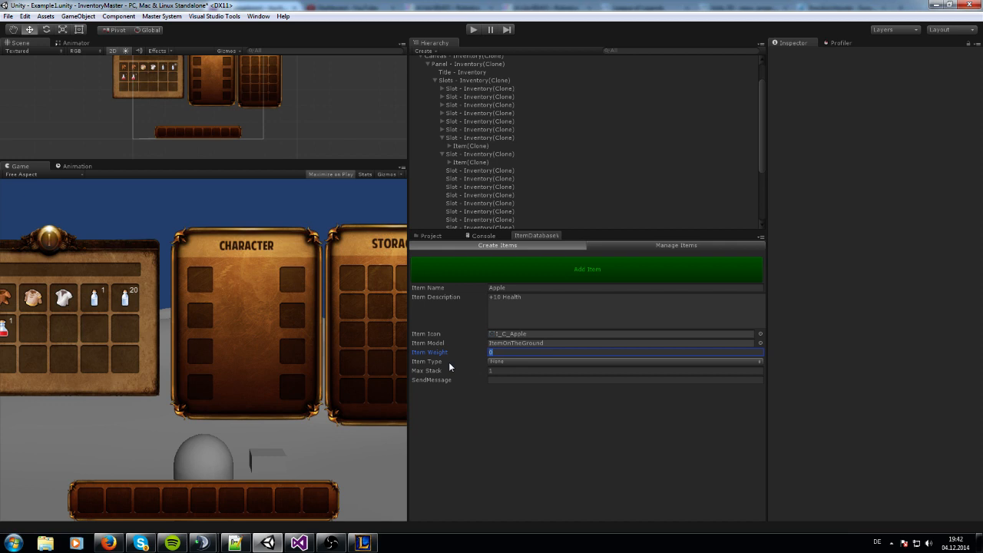
{"action": "left_click", "coordinate": [625, 361]}
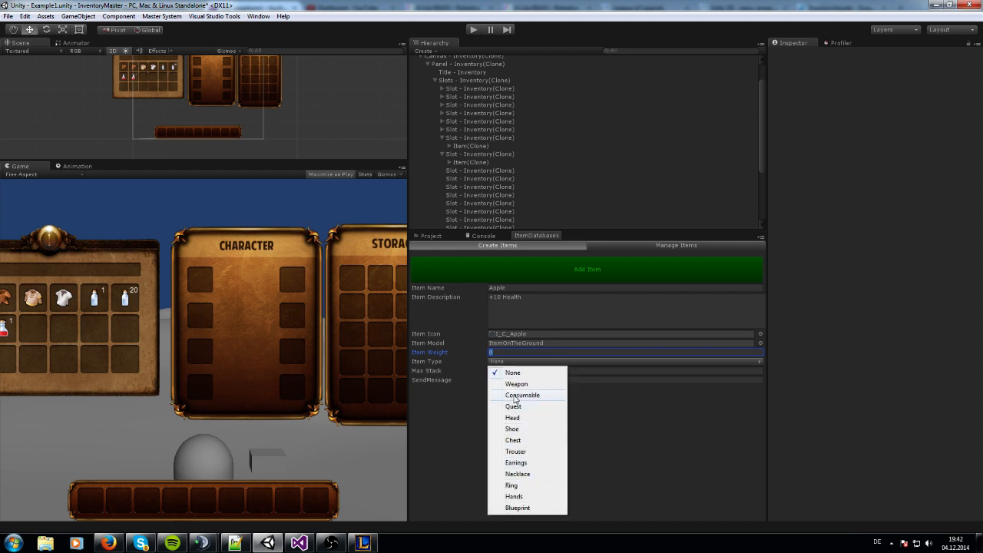
{"action": "left_click", "coordinate": [523, 395]}
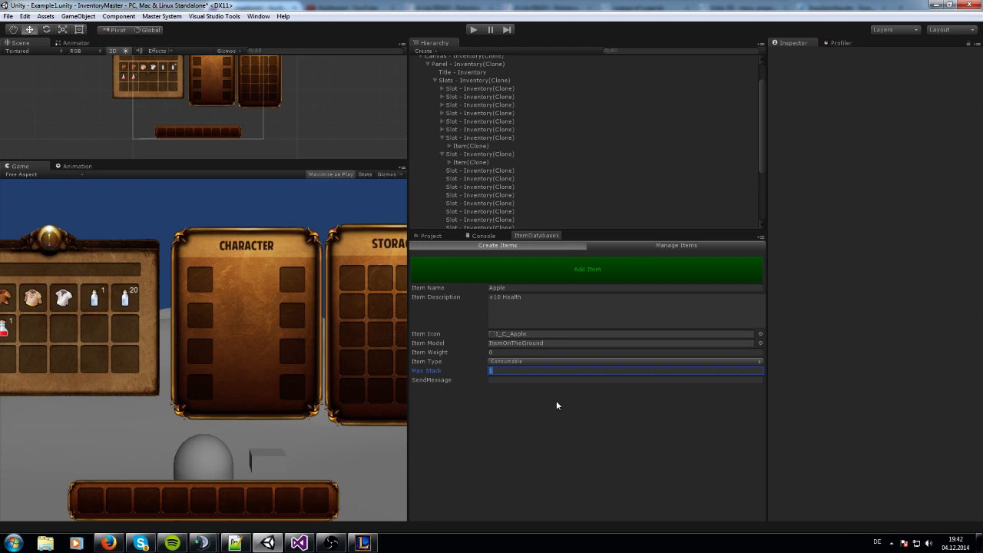
{"action": "type", "text": "5"}
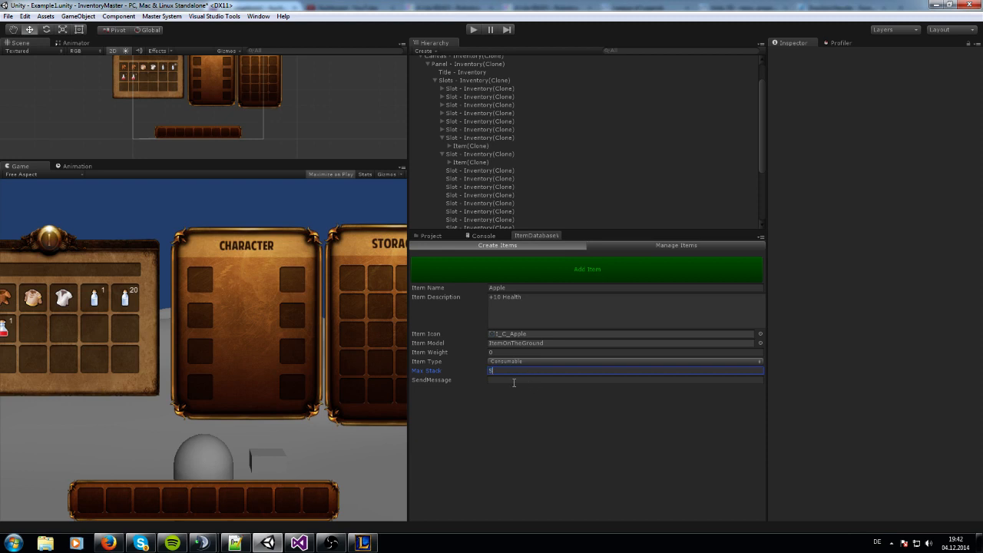
{"action": "left_click", "coordinate": [624, 380]}
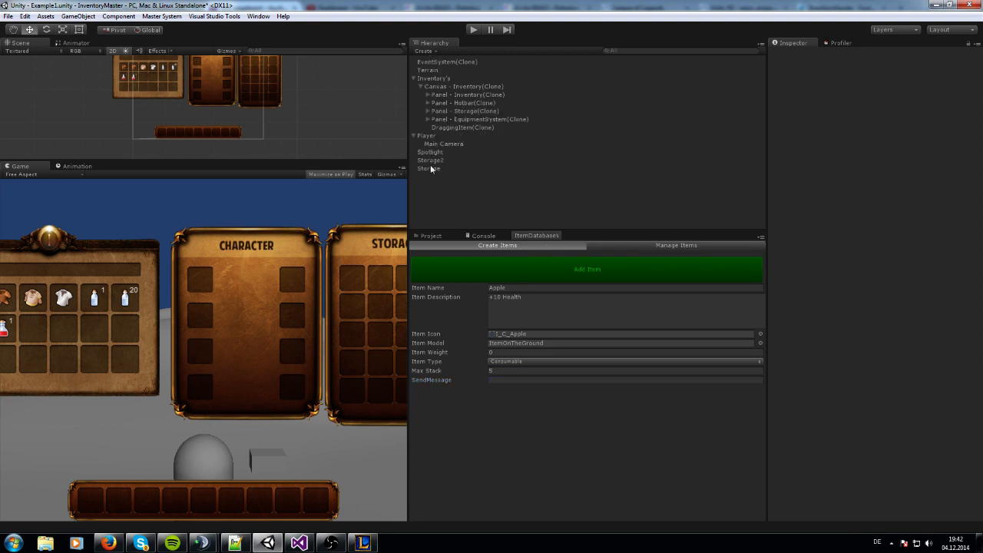
Check the Player's PlayerInventory script and select the DrinkIt method name
{"action": "left_click", "coordinate": [427, 136]}
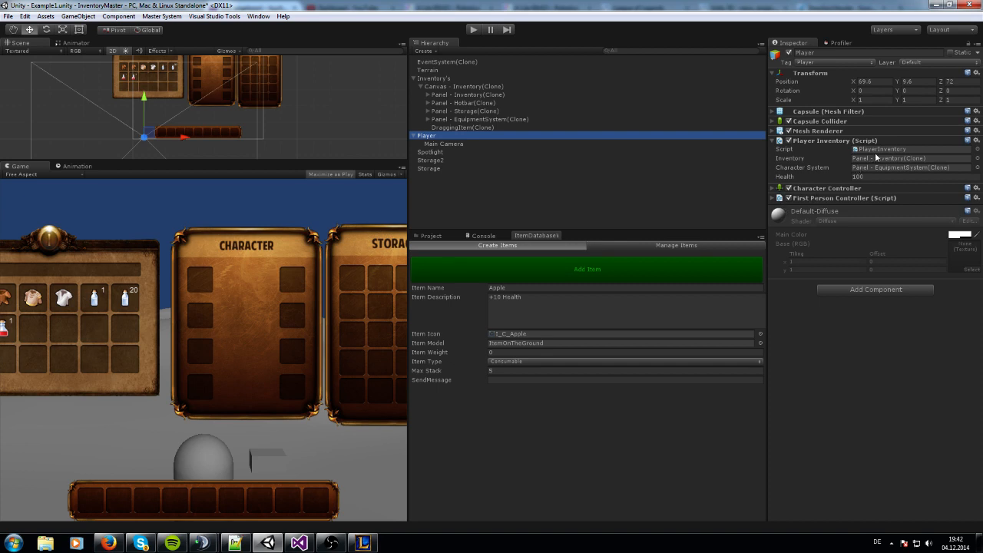
{"action": "mouse_move", "coordinate": [901, 149]}
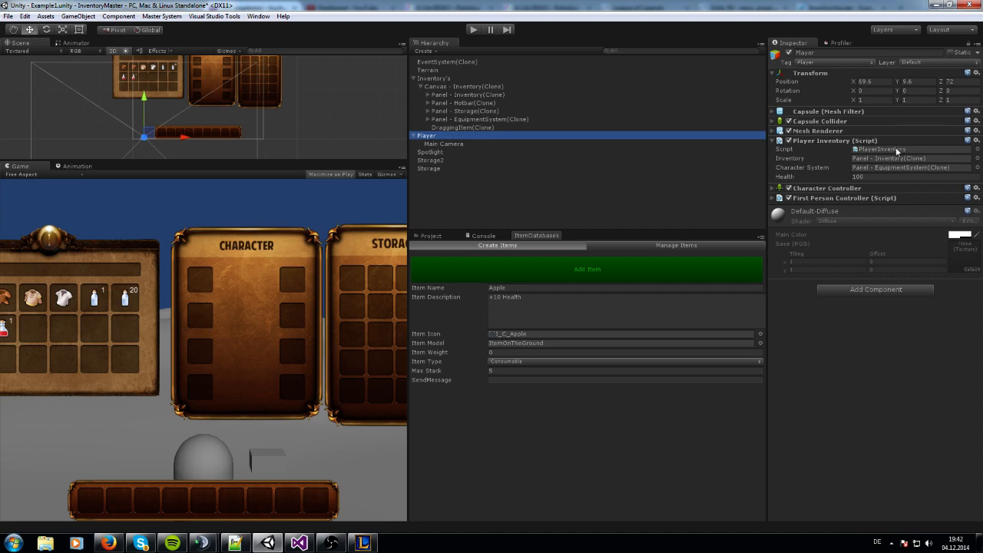
{"action": "mouse_move", "coordinate": [895, 152]}
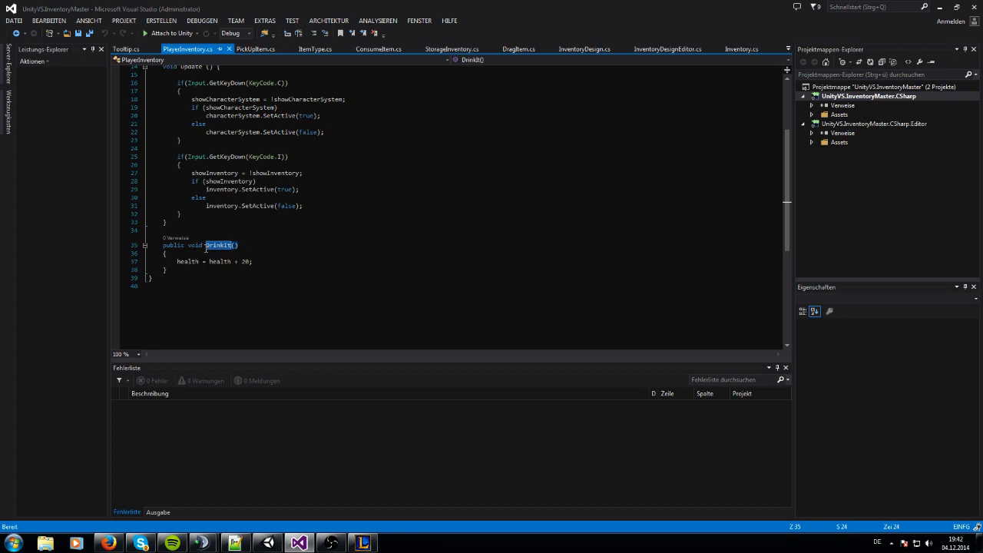
{"action": "double_click", "coordinate": [221, 245]}
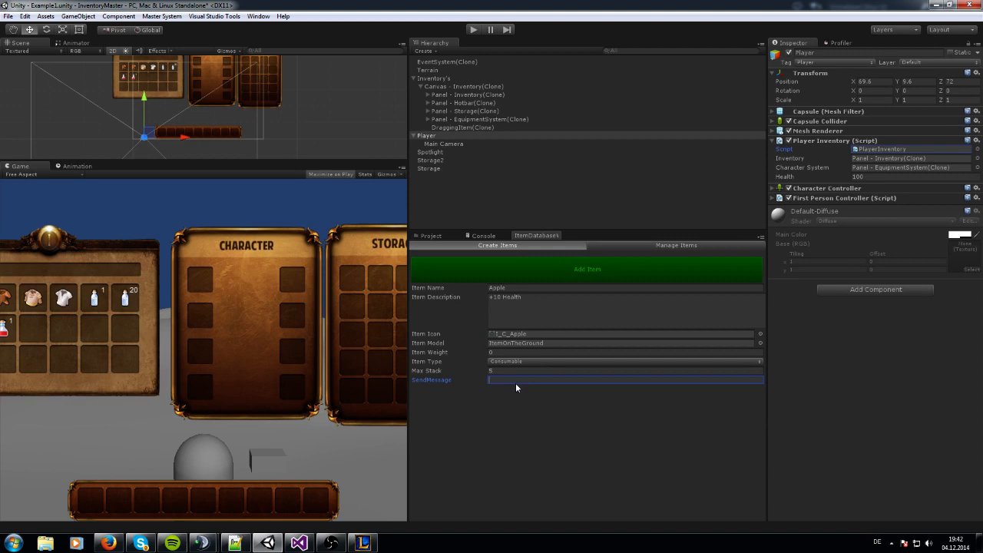
Set the Apple's send-message to DrinkIt and view the Manage Items list
{"action": "type", "text": "DrinkIt"}
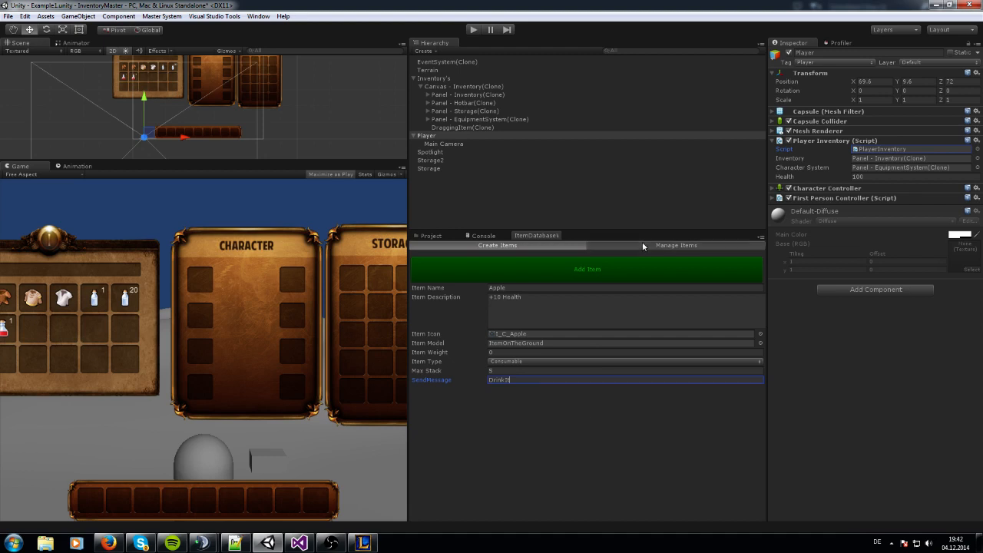
{"action": "left_click", "coordinate": [676, 245]}
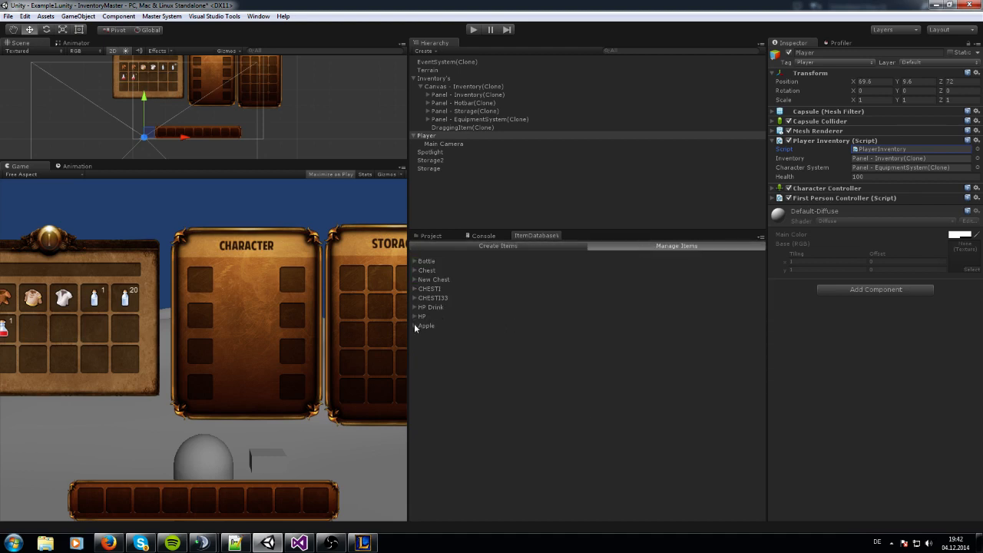
{"action": "left_click", "coordinate": [422, 315]}
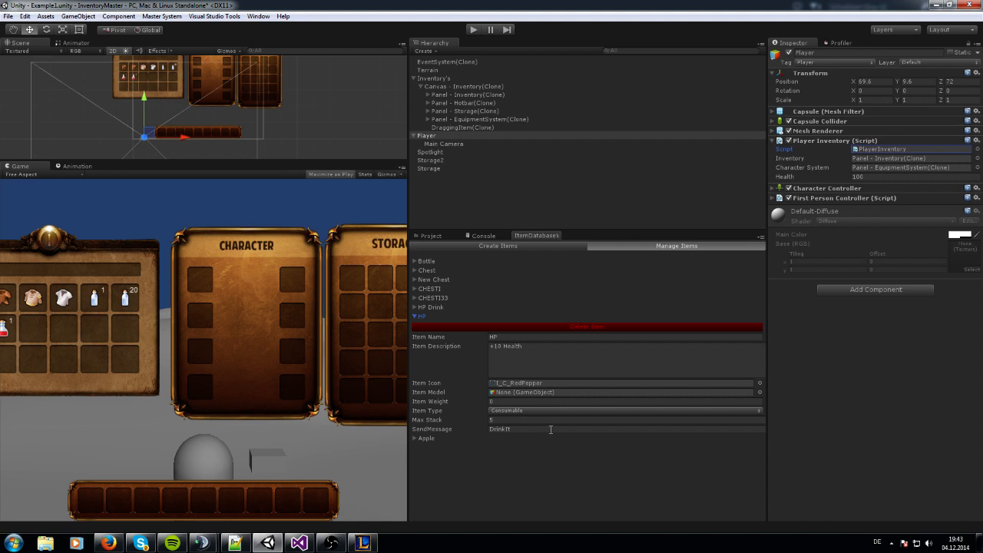
{"action": "mouse_move", "coordinate": [501, 463]}
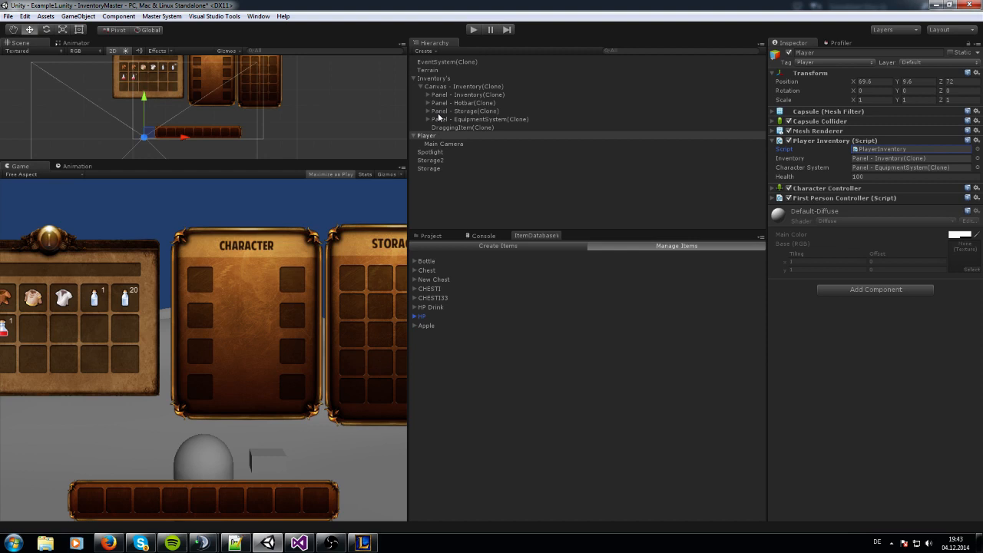
{"action": "left_click", "coordinate": [467, 93]}
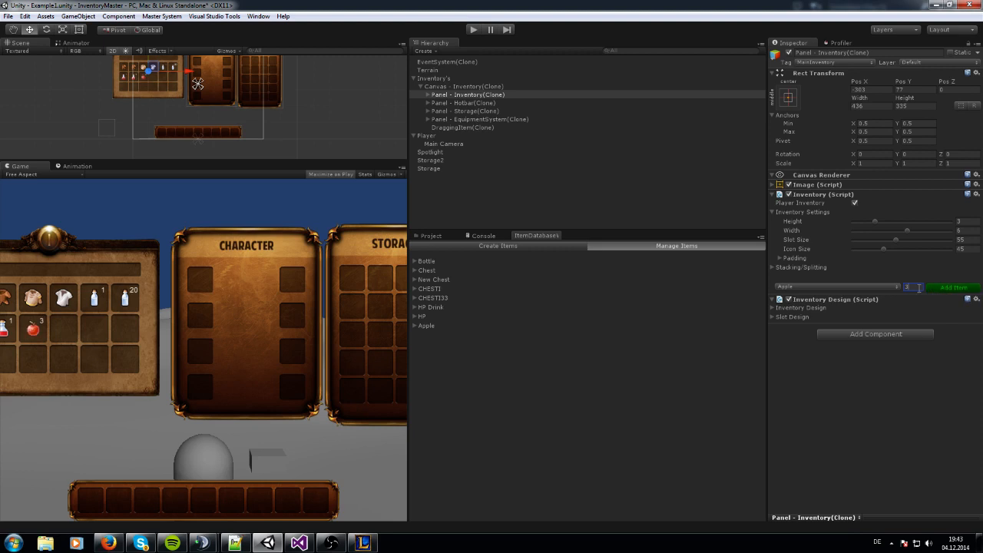
Add two batches of Apples to the player inventory panel
{"action": "left_click", "coordinate": [952, 288]}
{"action": "type", "text": "4"}
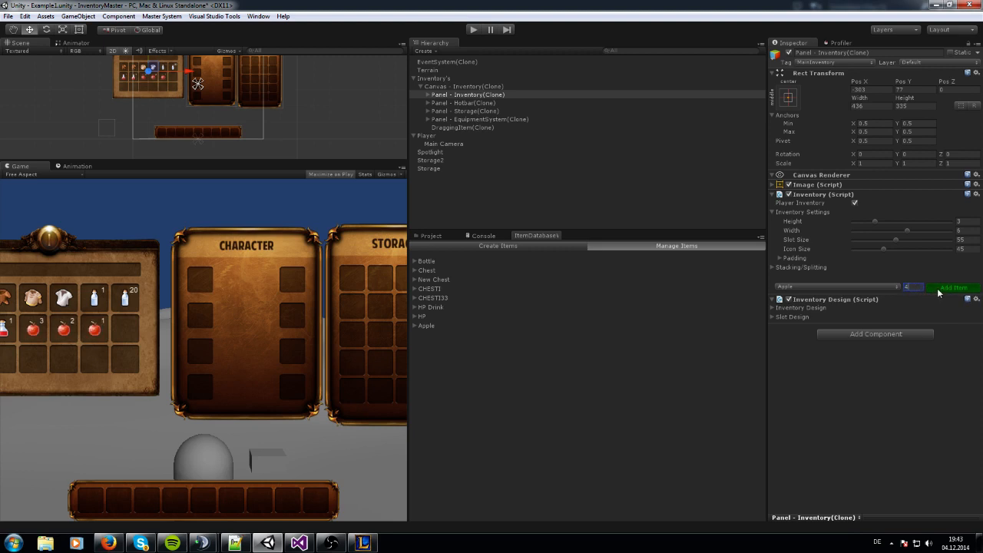
{"action": "left_click", "coordinate": [953, 288]}
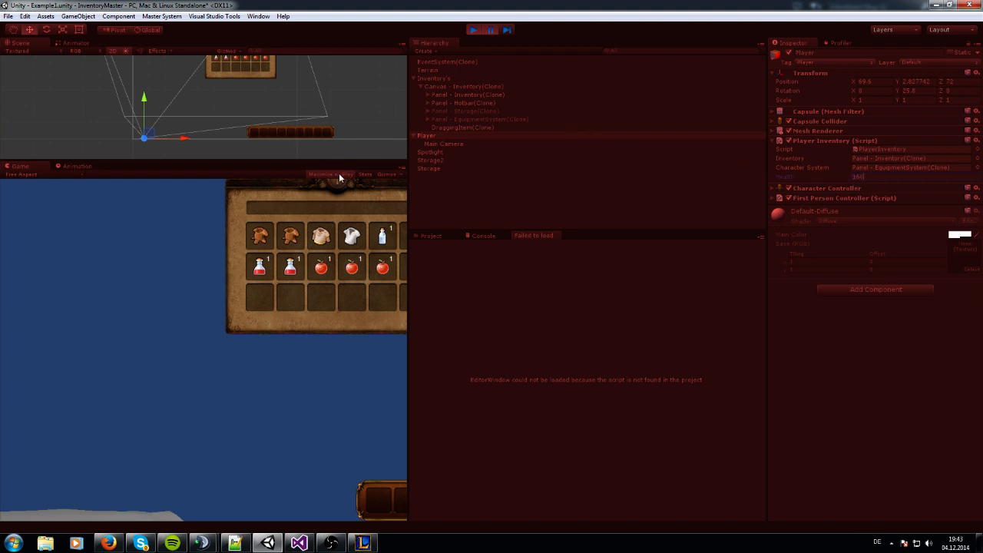
Eat Apples in the running game to raise health to 200, then restart play mode
{"action": "left_click", "coordinate": [492, 29]}
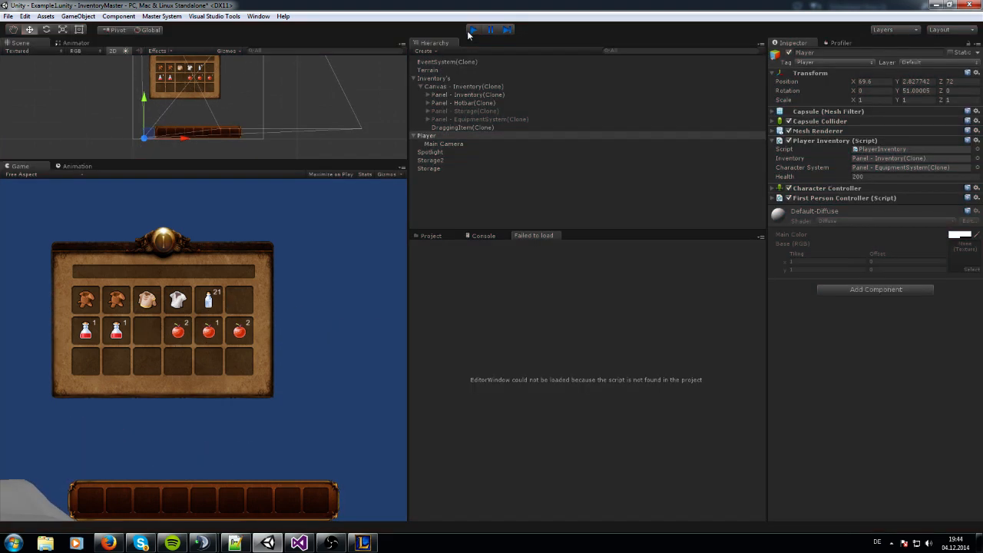
{"action": "left_click", "coordinate": [474, 29]}
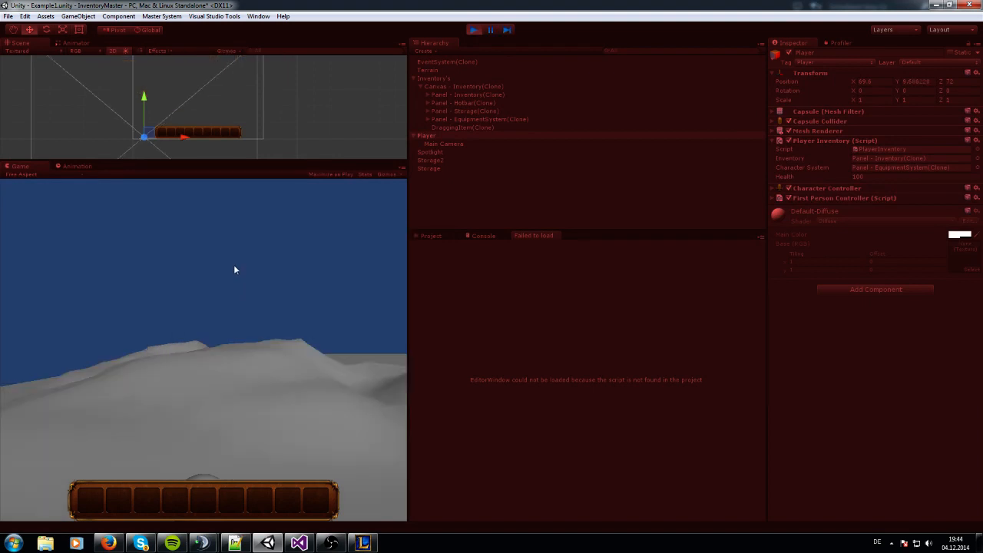